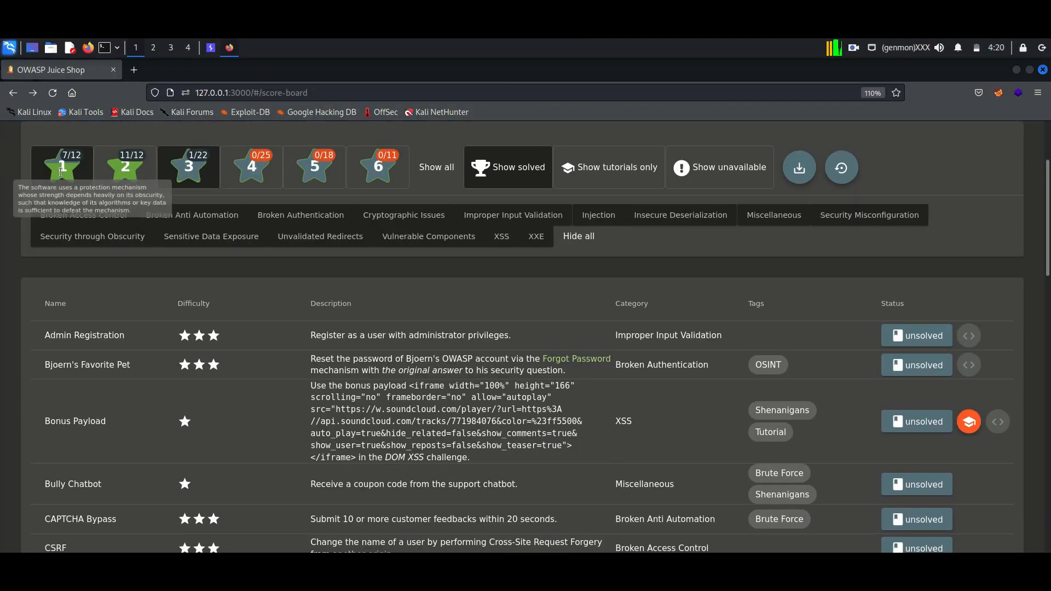
{"action": "mouse_move", "coordinate": [204, 175]}
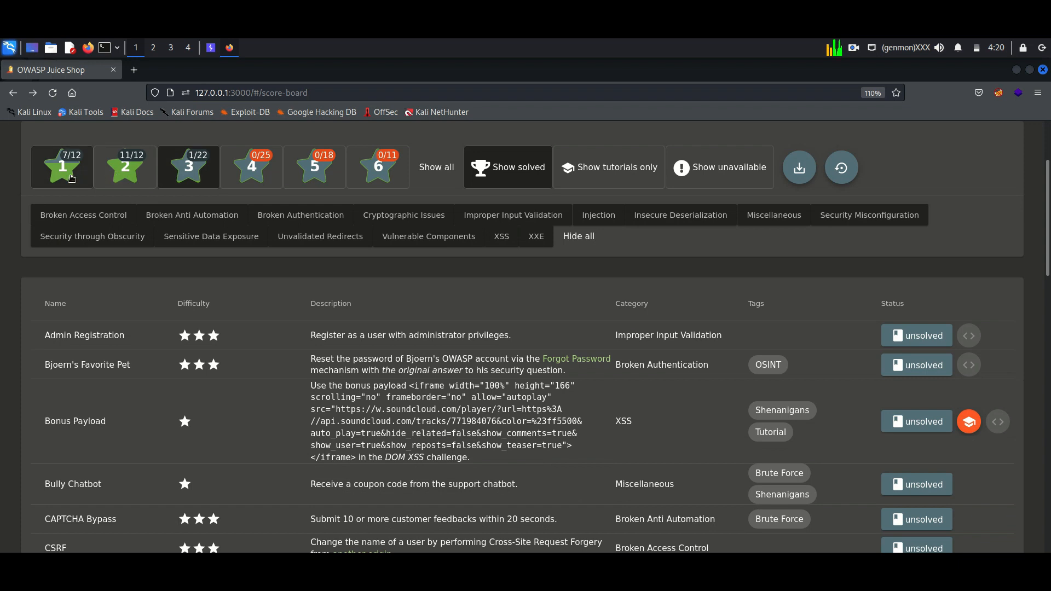
Hide one-star challenges on the Score Board and go to the Login page
{"action": "left_click", "coordinate": [187, 167]}
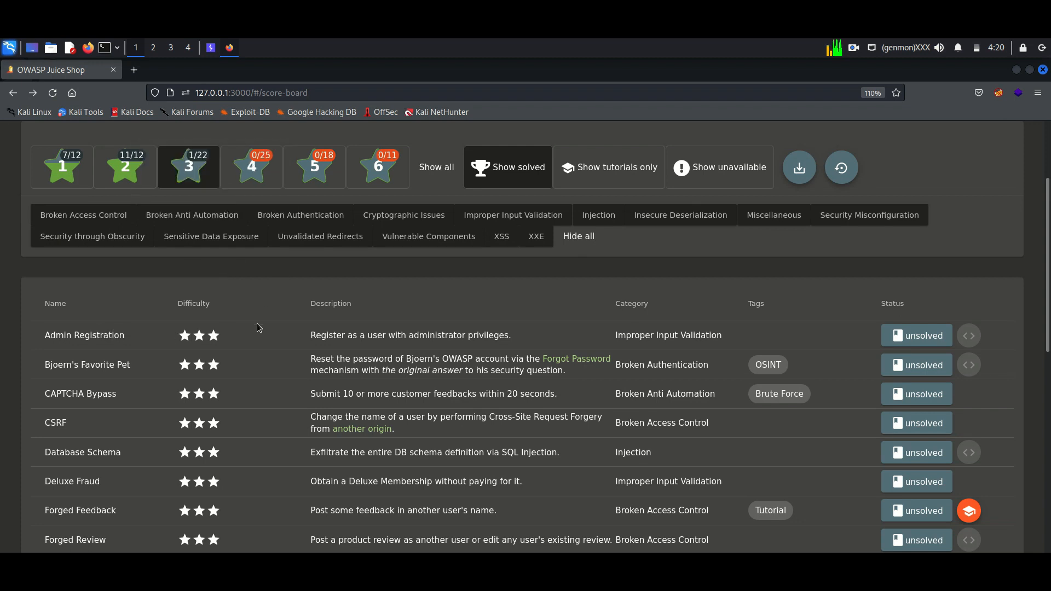
{"action": "mouse_move", "coordinate": [456, 339]}
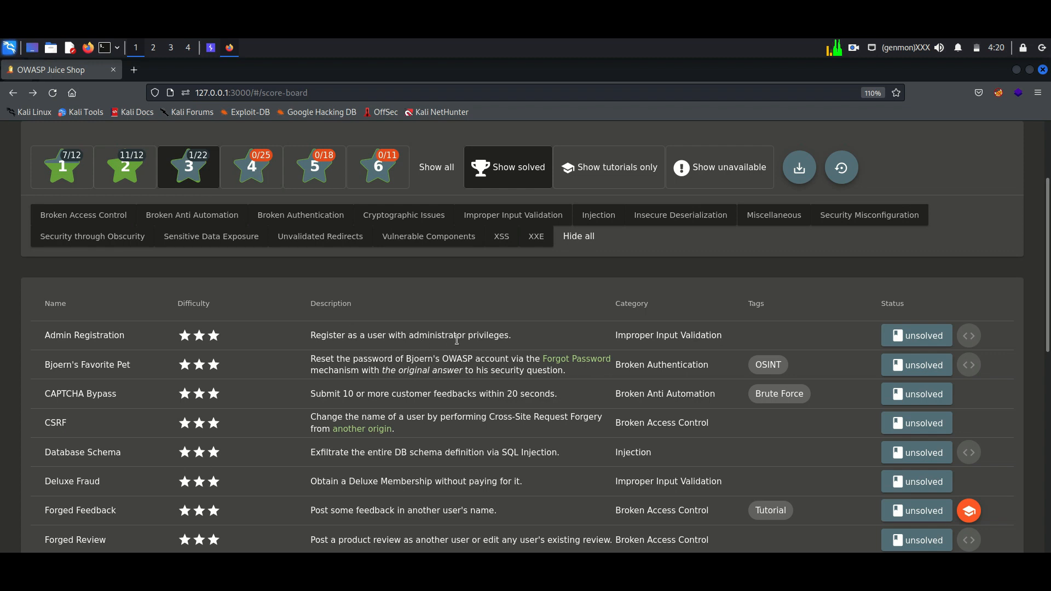
{"action": "left_click", "coordinate": [211, 47]}
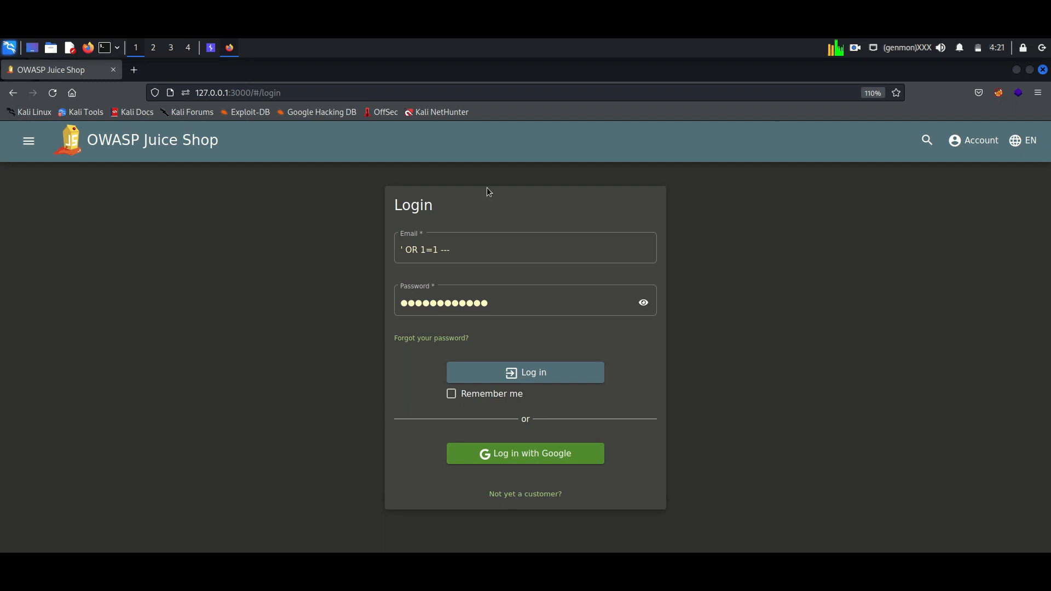
{"action": "mouse_move", "coordinate": [524, 494]}
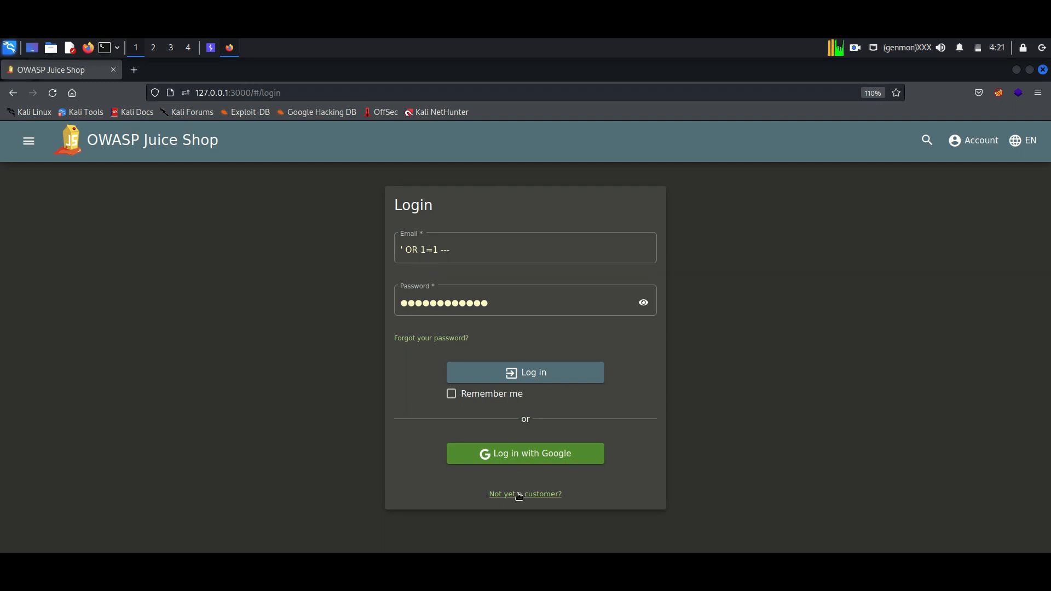
Fill the new-customer registration form with email, passwords, security question and answer x, then reach the FoxyProxy menu
{"action": "left_click", "coordinate": [524, 494]}
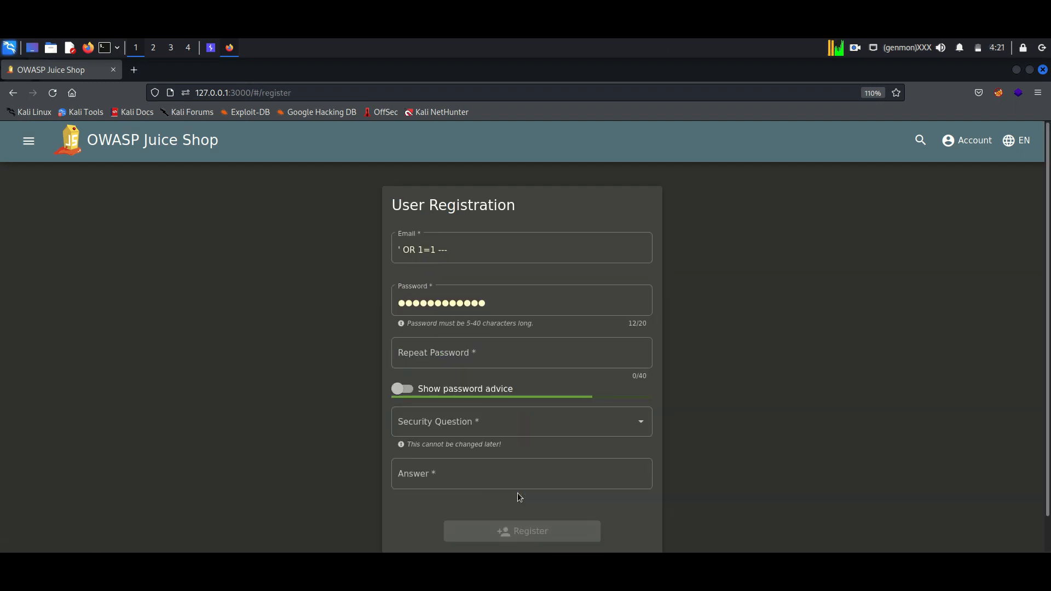
{"action": "left_click", "coordinate": [521, 249]}
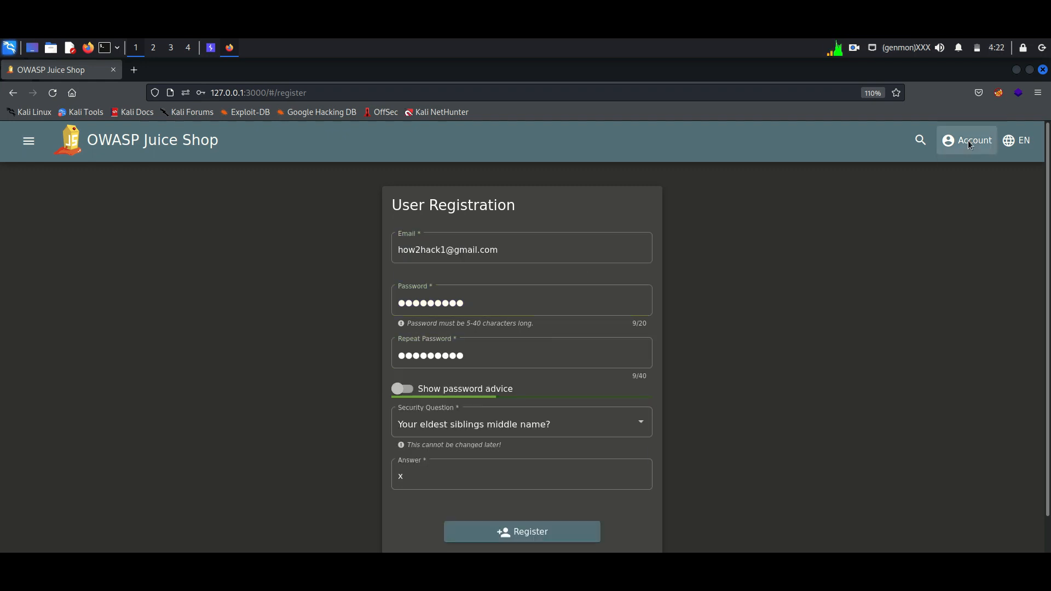
{"action": "left_click", "coordinate": [965, 140]}
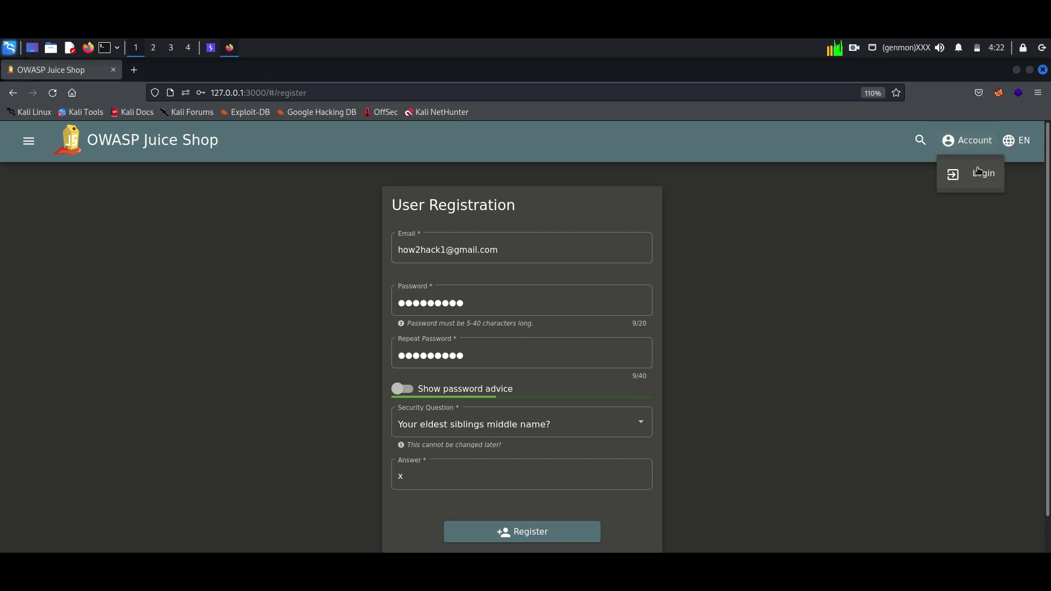
{"action": "left_click", "coordinate": [998, 92]}
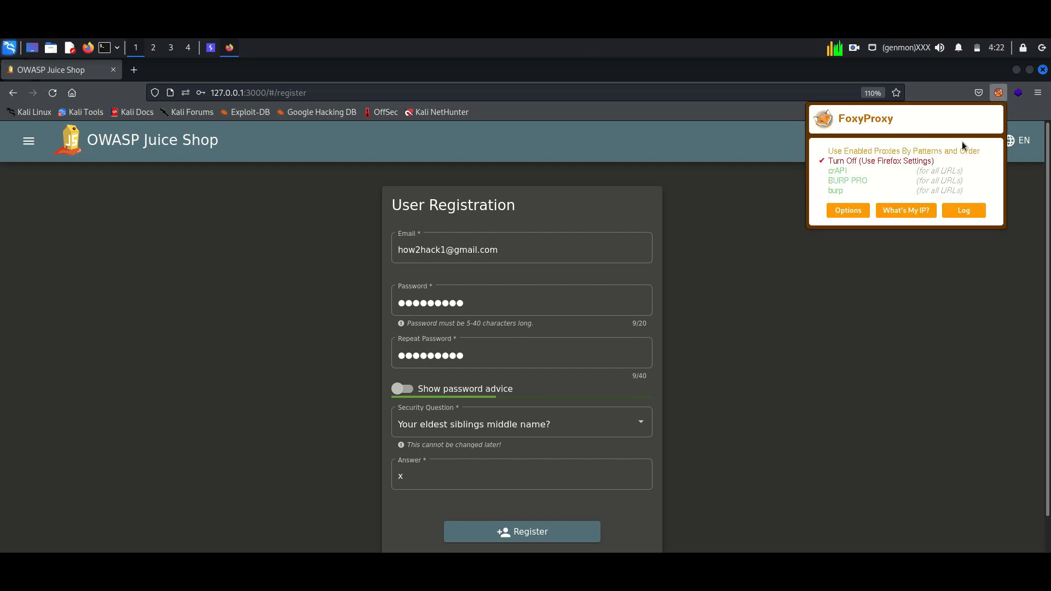
{"action": "mouse_move", "coordinate": [867, 190]}
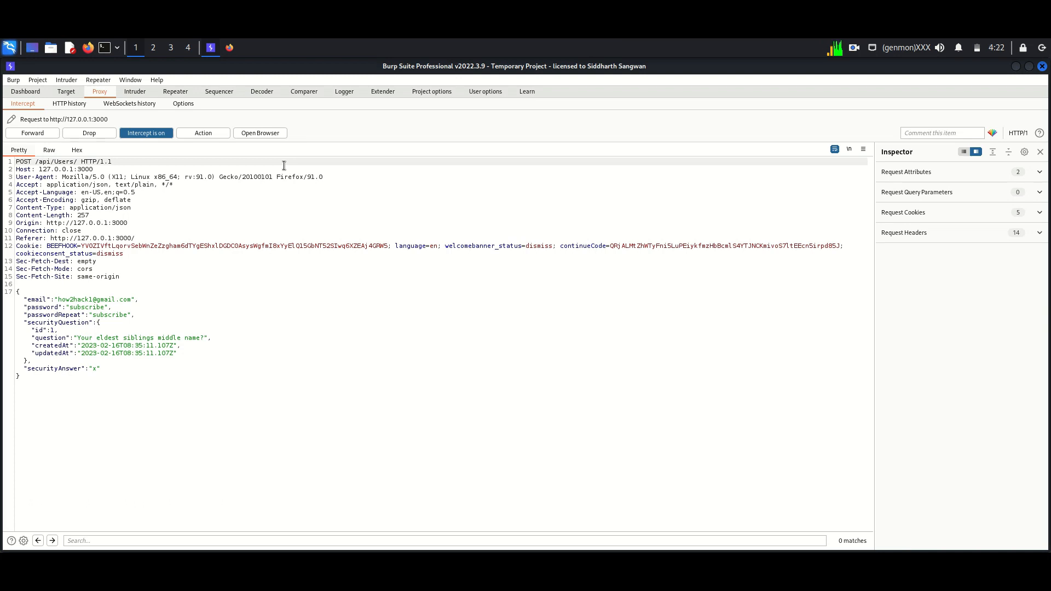
{"action": "mouse_move", "coordinate": [70, 322]}
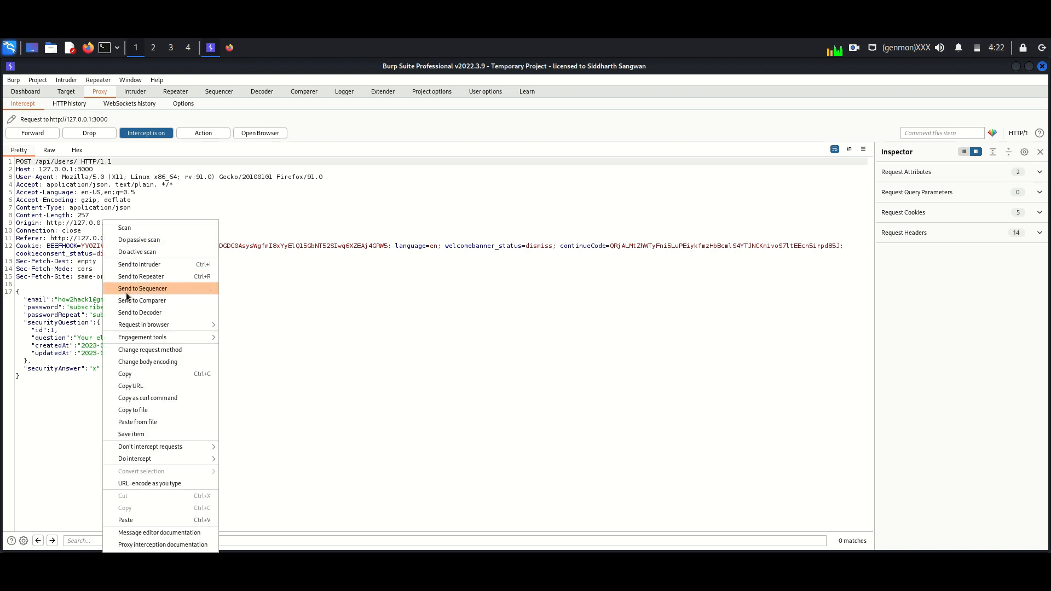
{"action": "mouse_move", "coordinate": [134, 459]}
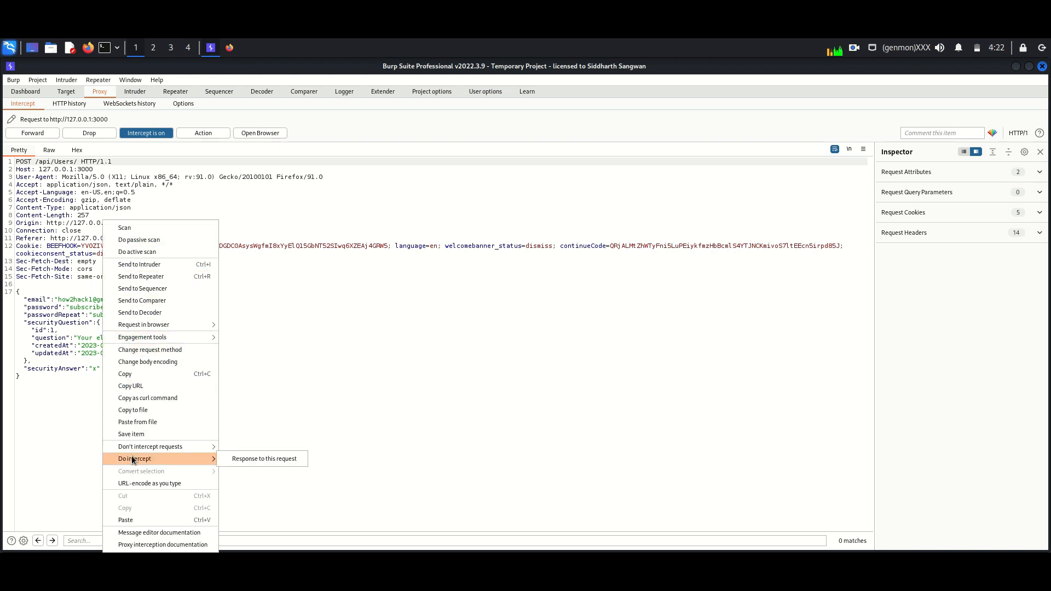
Mark the /api/Users/ POST so its response is also intercepted, and forward it to the server
{"action": "left_click", "coordinate": [237, 461]}
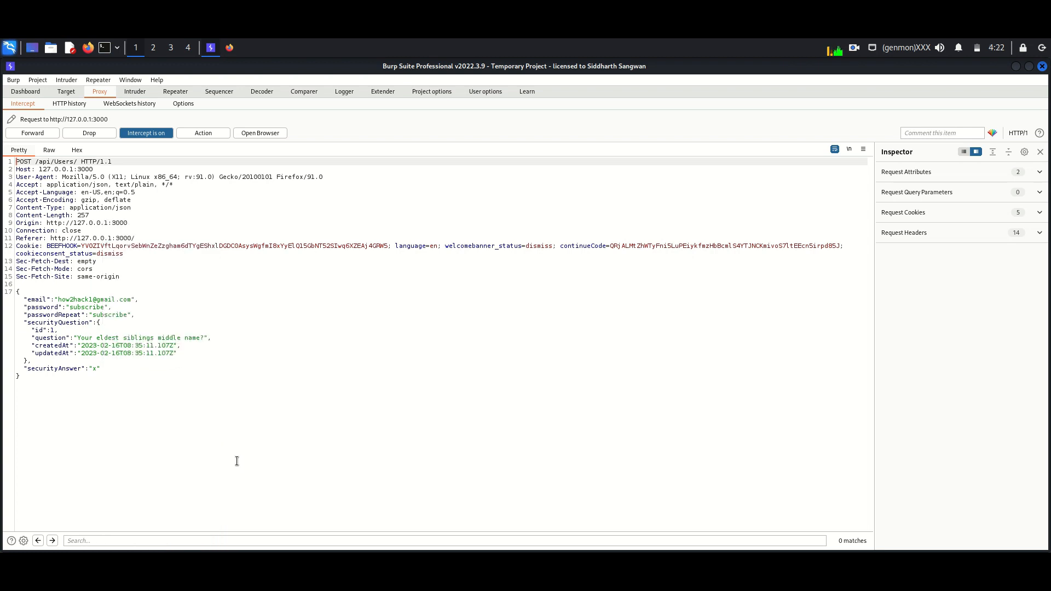
{"action": "left_click", "coordinate": [32, 133]}
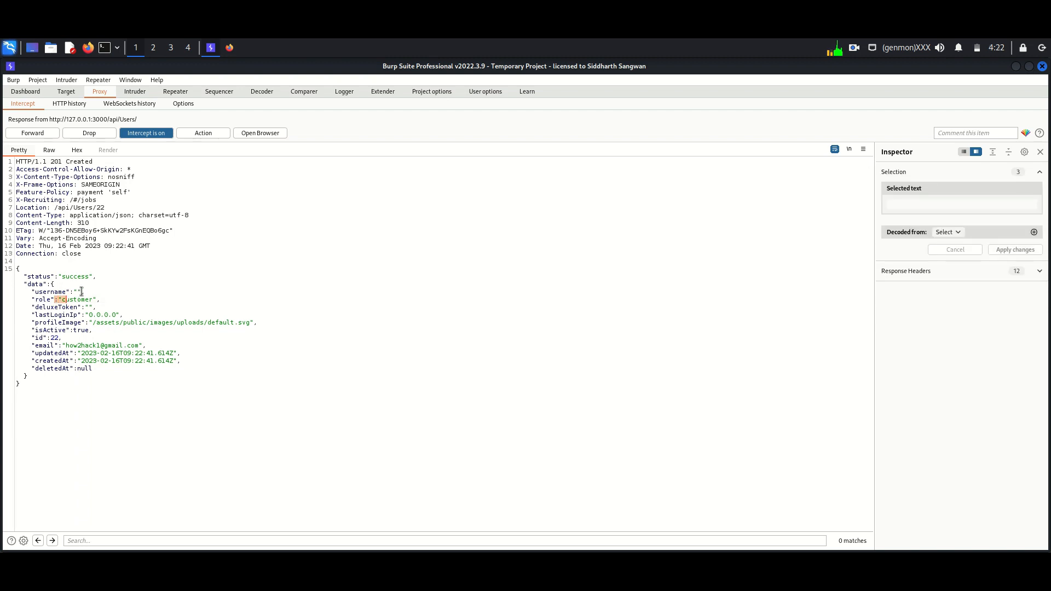
Add "role":"admin" to the registration JSON body and forward the modified request
{"action": "left_click", "coordinate": [32, 133]}
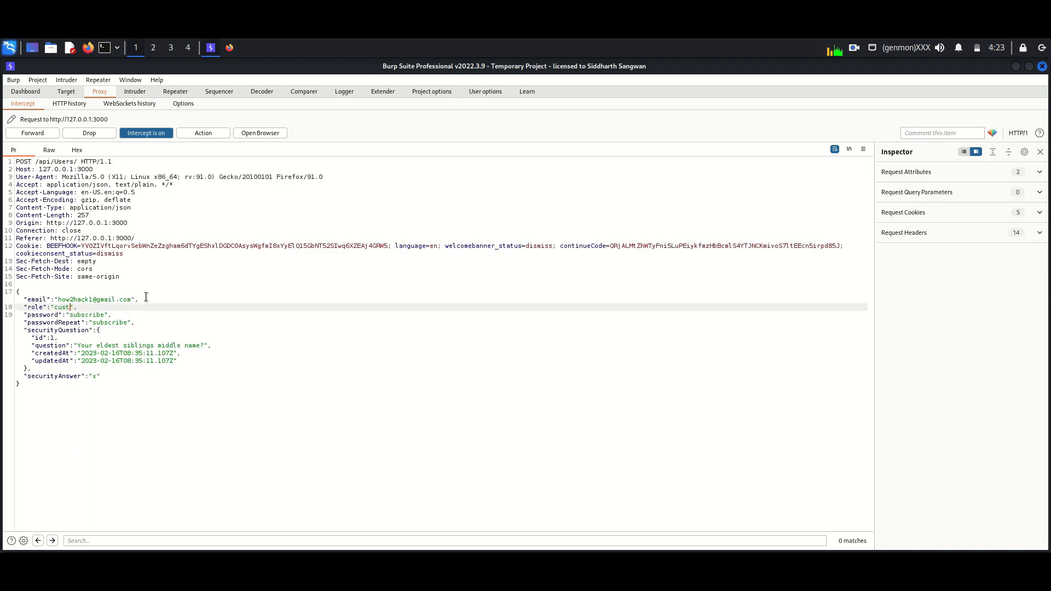
{"action": "type", "text": "ad"}
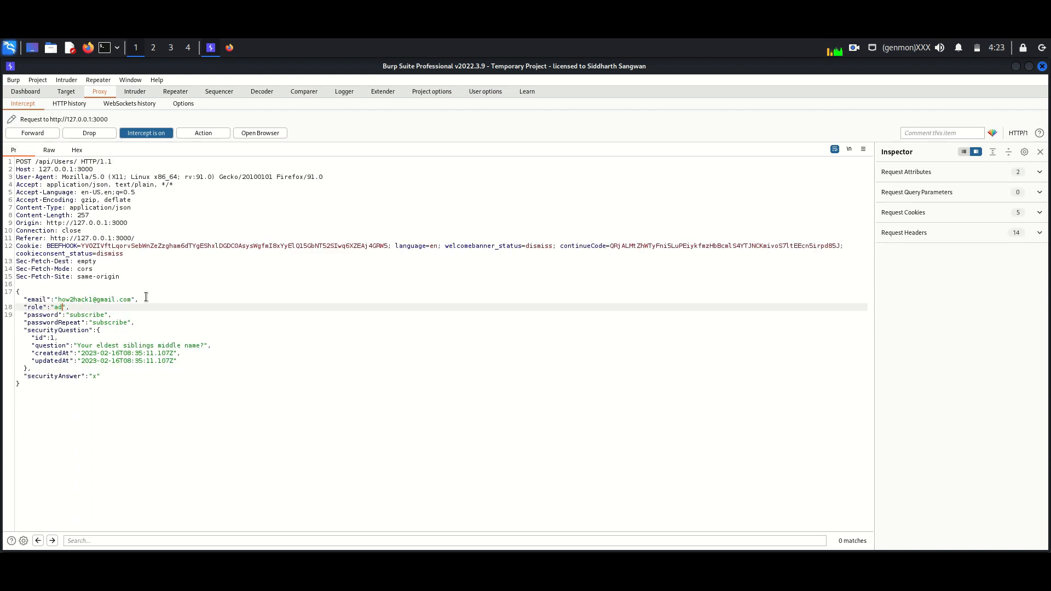
{"action": "type", "text": "min"}
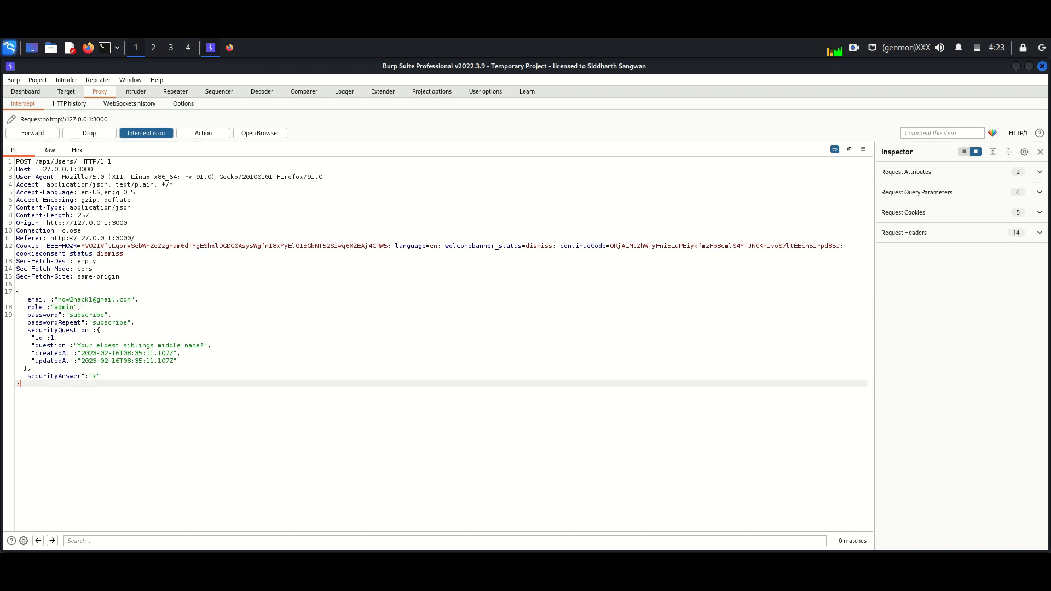
{"action": "right_click", "coordinate": [67, 302]}
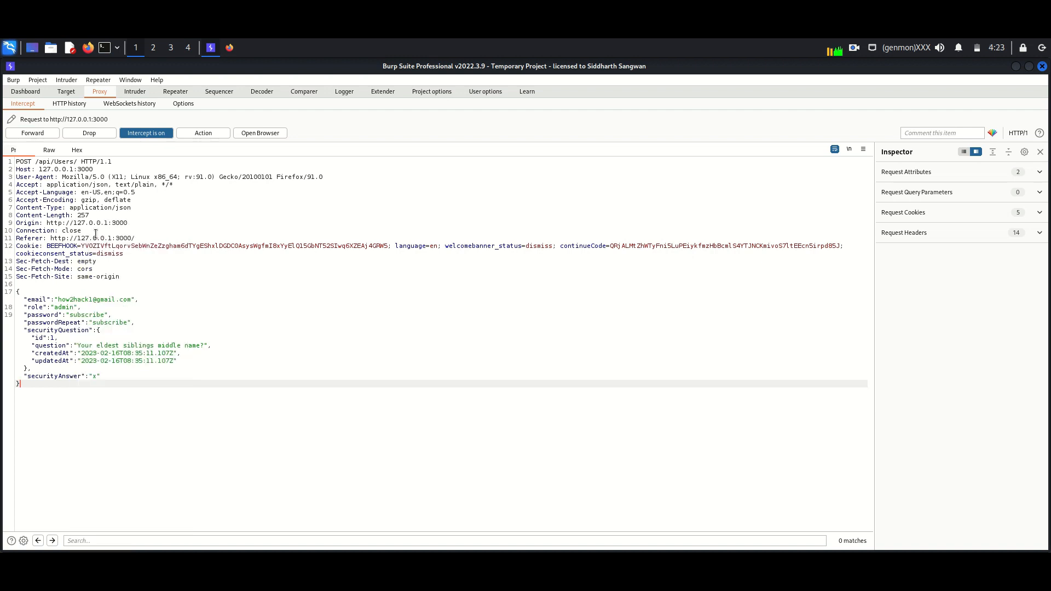
{"action": "left_click", "coordinate": [32, 132]}
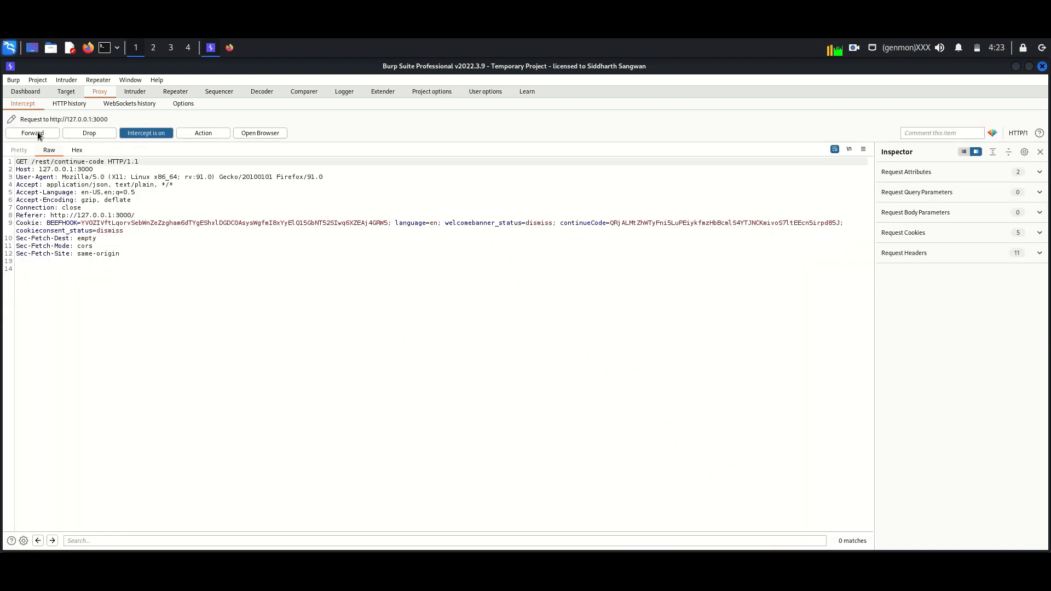